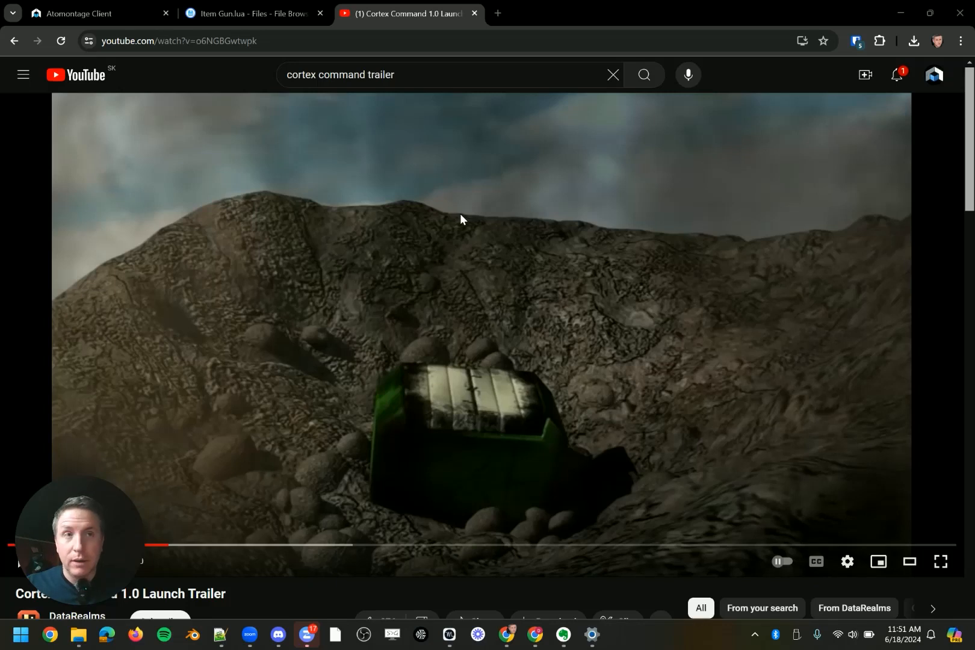
{"action": "mouse_move", "coordinate": [570, 247]}
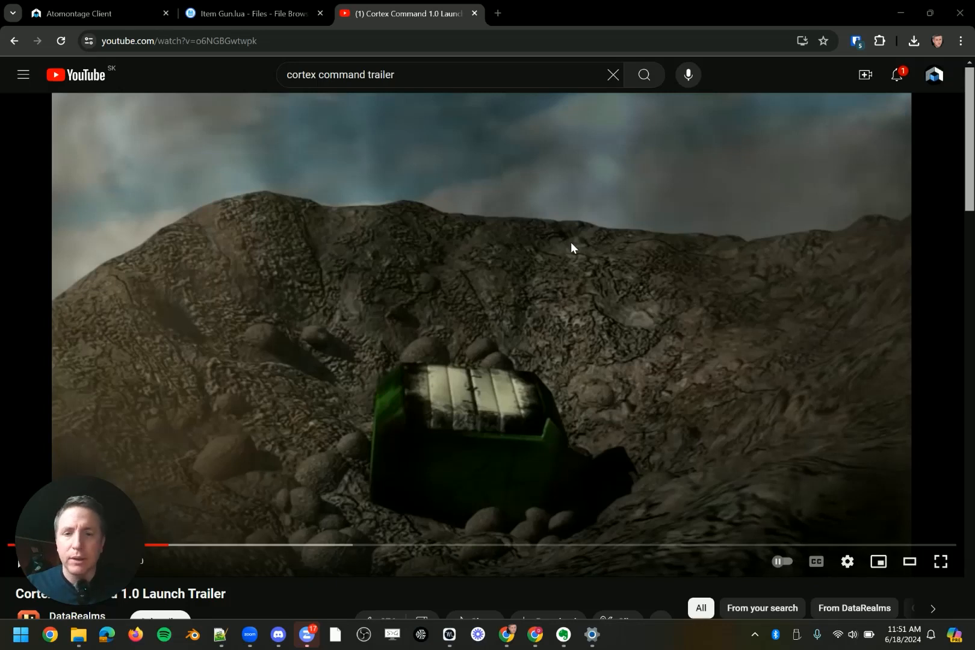
{"action": "mouse_move", "coordinate": [550, 282]}
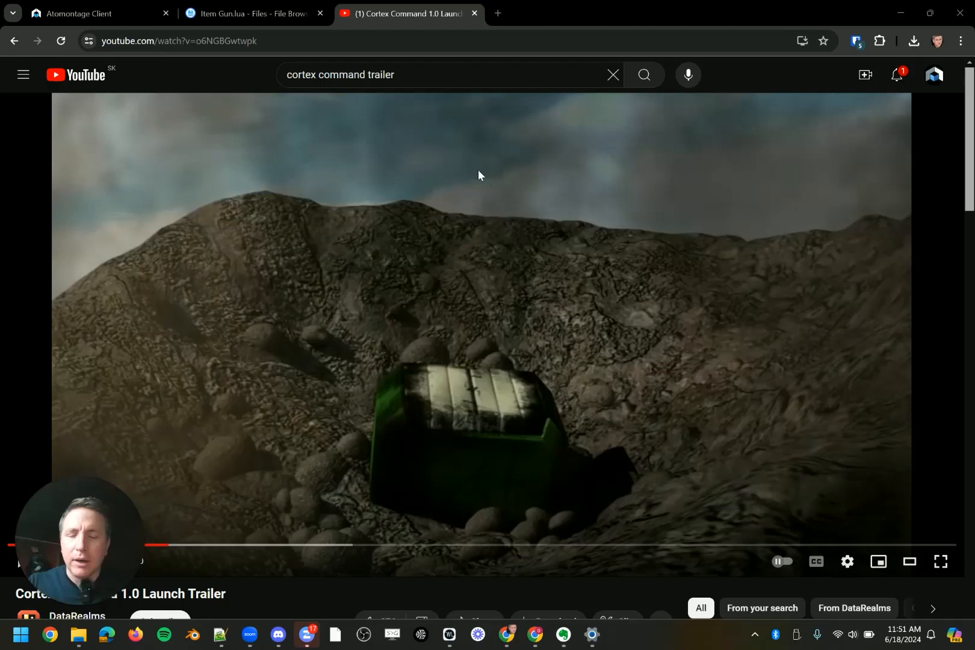
{"action": "mouse_move", "coordinate": [536, 267]}
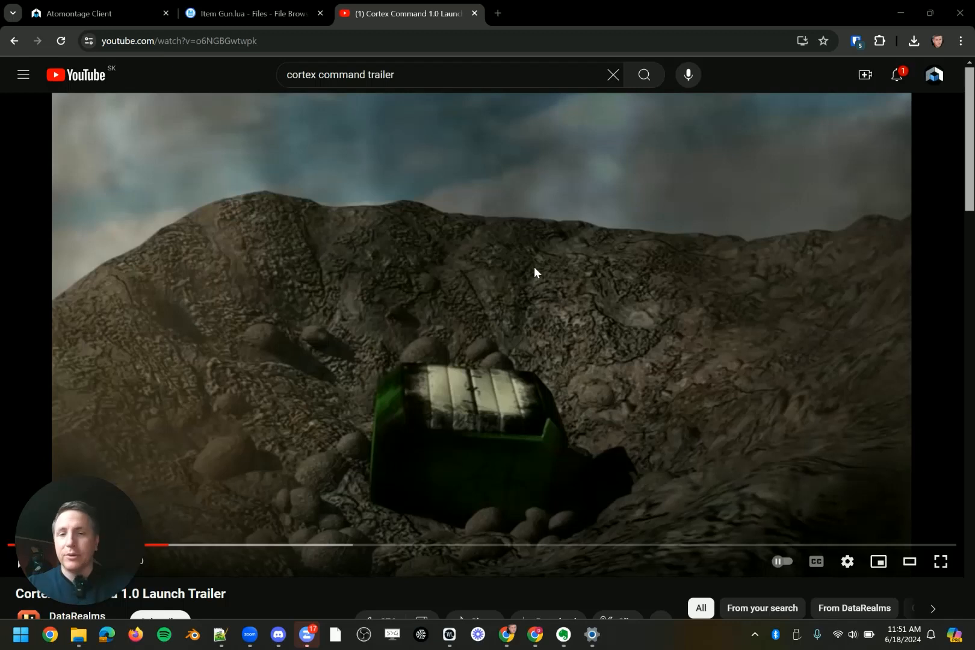
{"action": "mouse_move", "coordinate": [242, 418]}
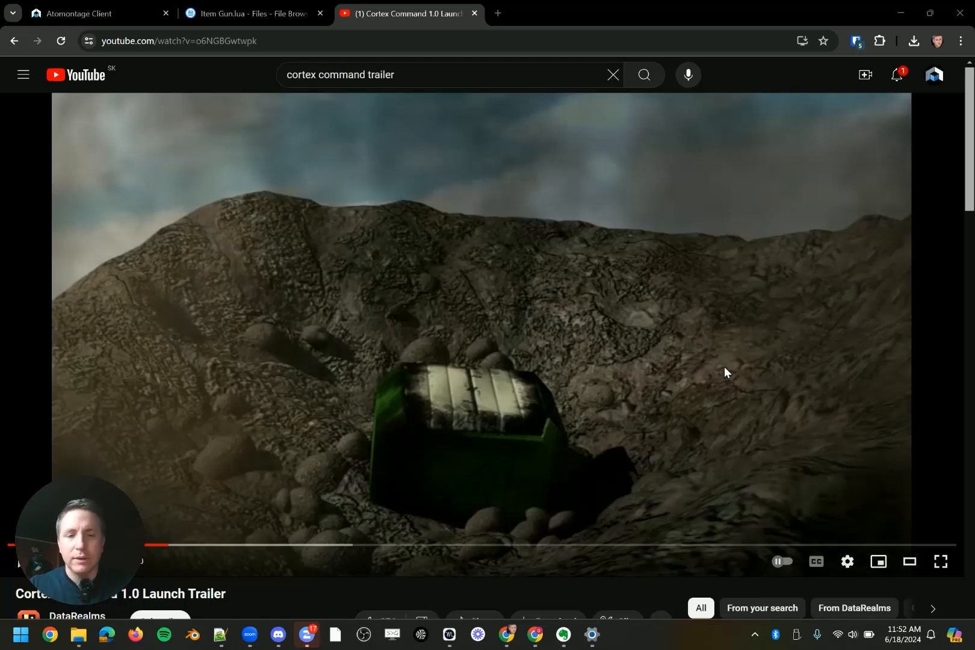
{"action": "mouse_move", "coordinate": [609, 354]}
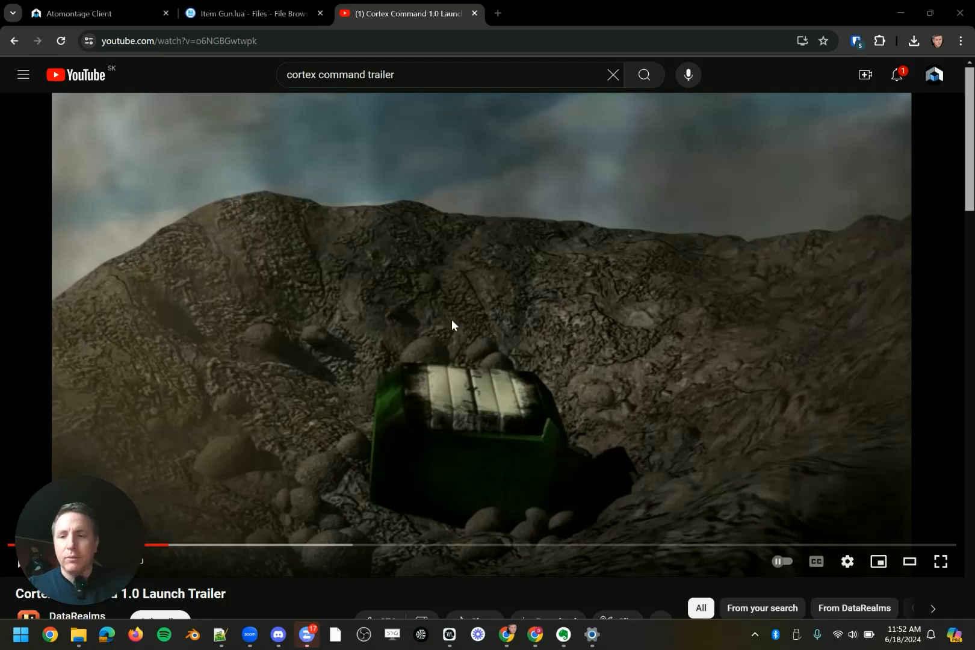
{"action": "mouse_move", "coordinate": [452, 351]}
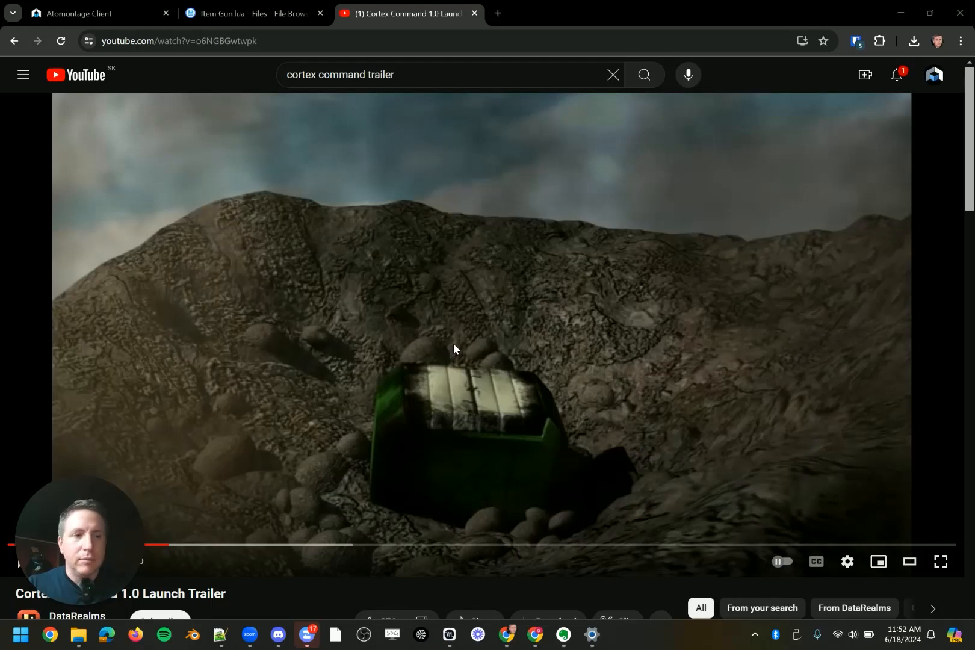
{"action": "mouse_move", "coordinate": [450, 354]}
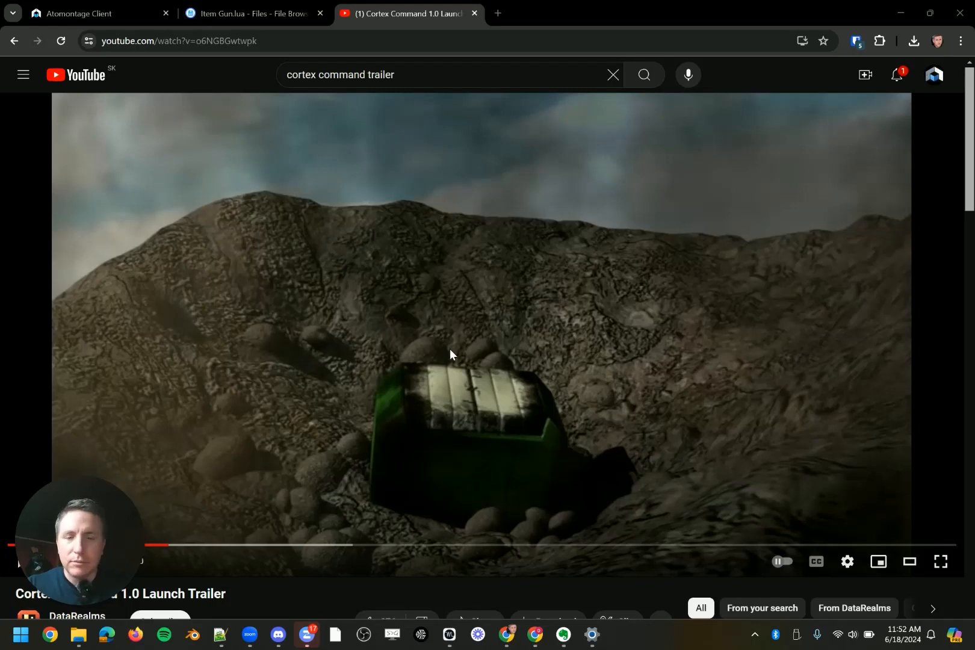
{"action": "mouse_move", "coordinate": [540, 346]}
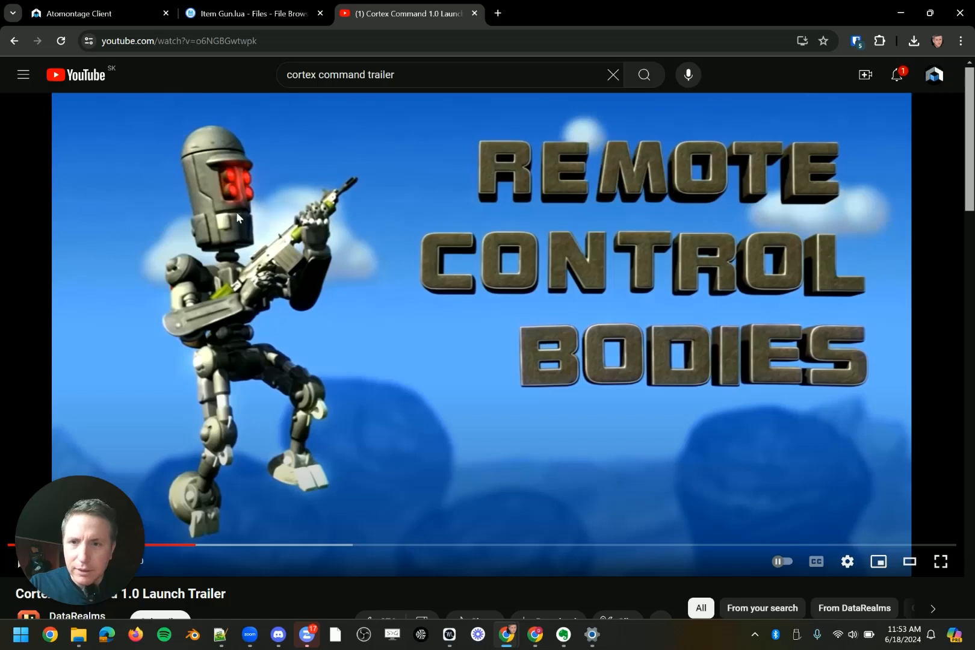
{"action": "mouse_move", "coordinate": [268, 526]}
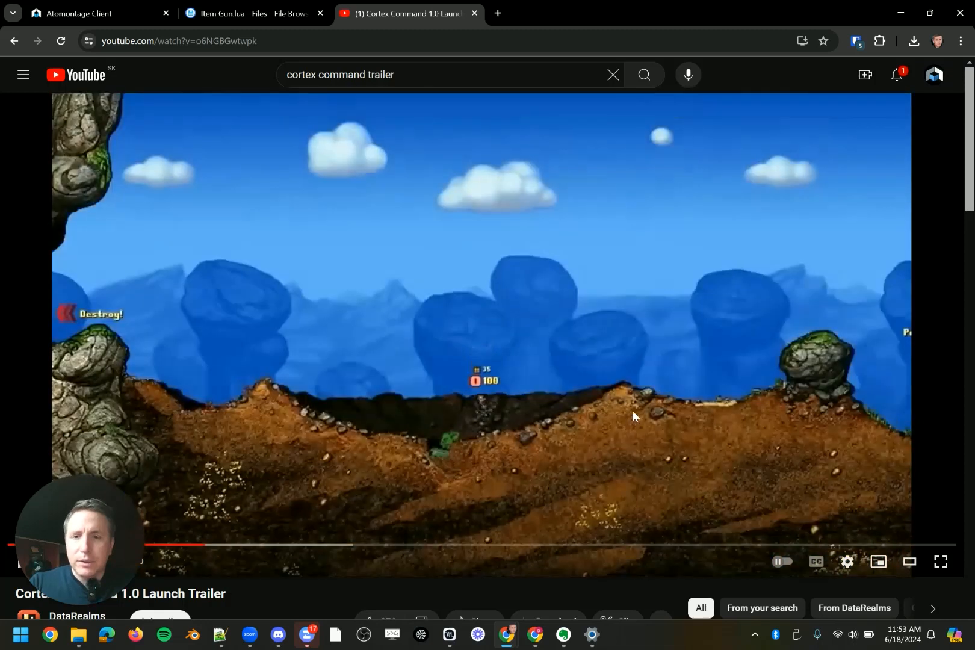
- Skim the trailer, return to the Atomontage client and close the robot reference image
{"action": "left_click", "coordinate": [286, 545]}
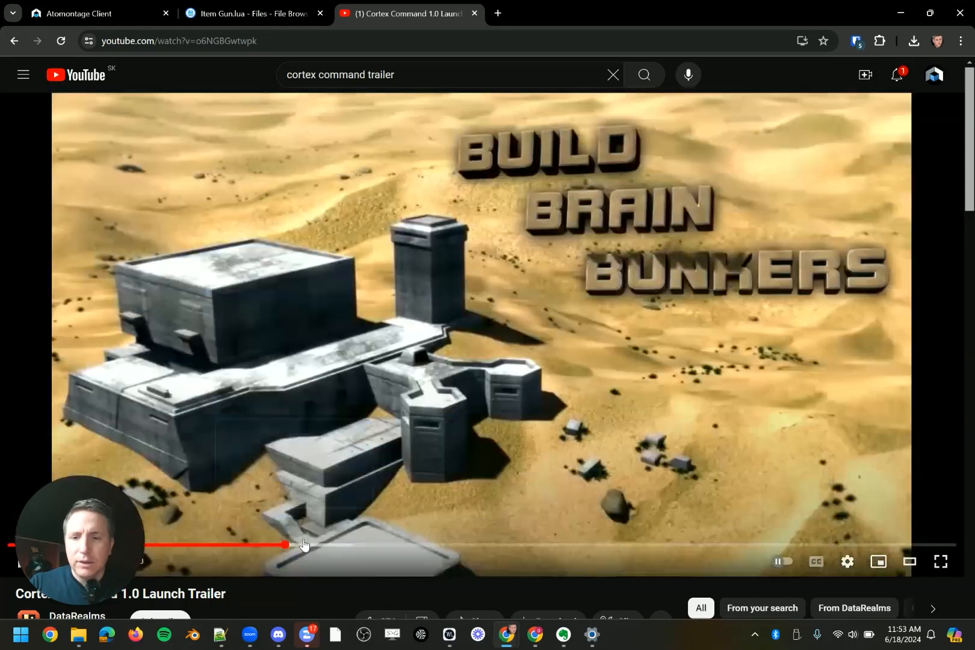
{"action": "left_click_drag", "start_coordinate": [285, 546], "coordinate": [273, 546]}
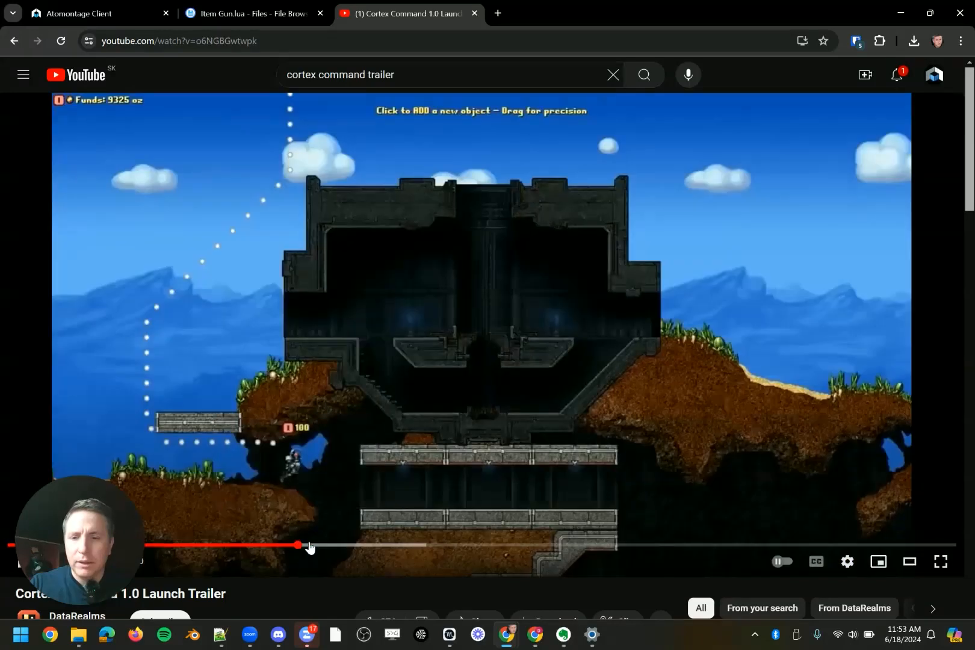
{"action": "left_click_drag", "start_coordinate": [299, 546], "coordinate": [273, 547]}
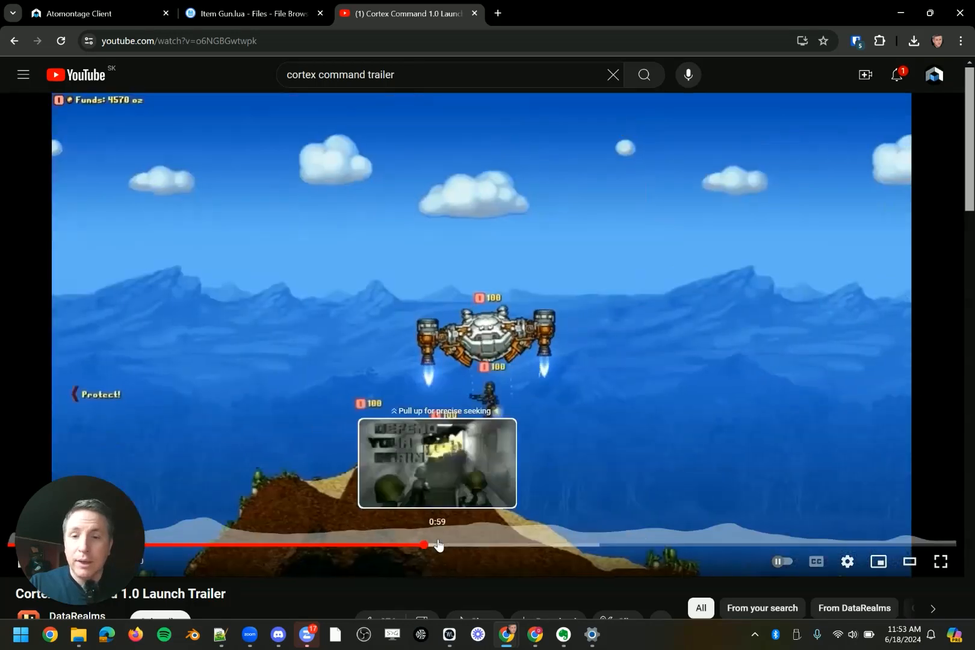
{"action": "left_click", "coordinate": [470, 545]}
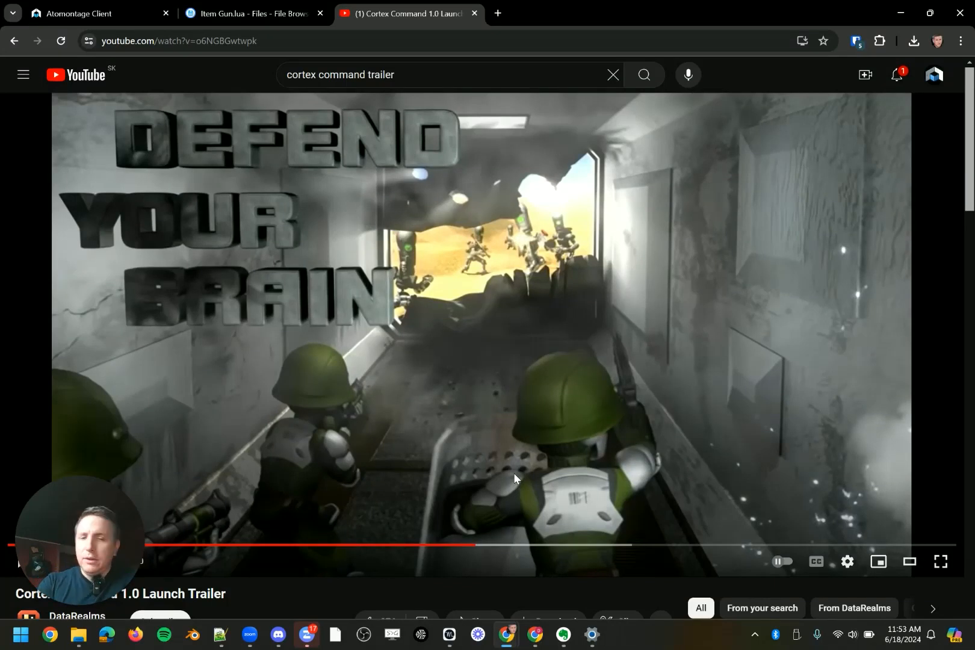
{"action": "mouse_move", "coordinate": [281, 330]}
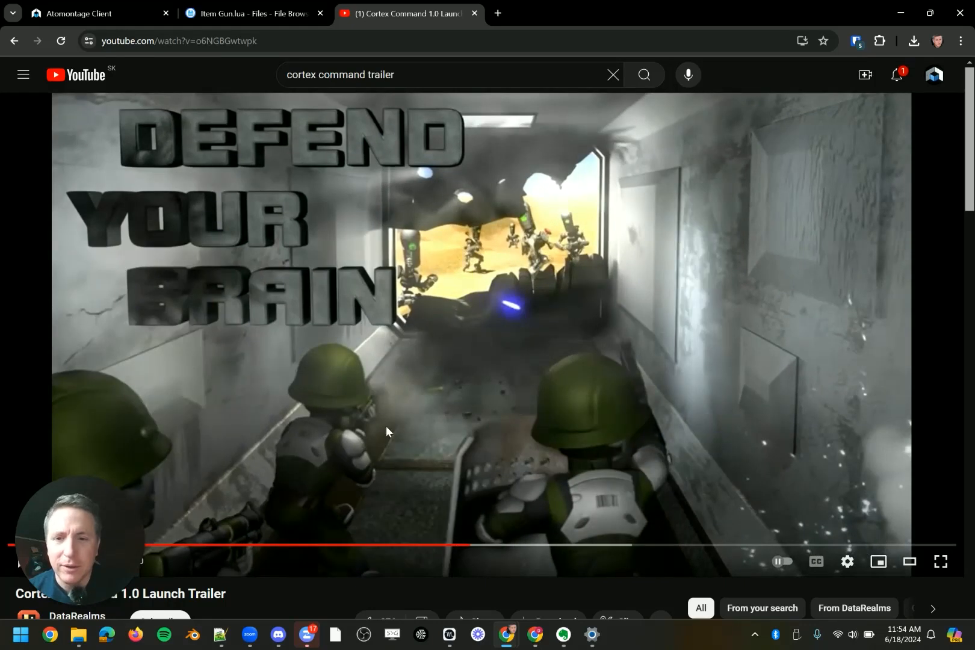
{"action": "mouse_move", "coordinate": [603, 456]}
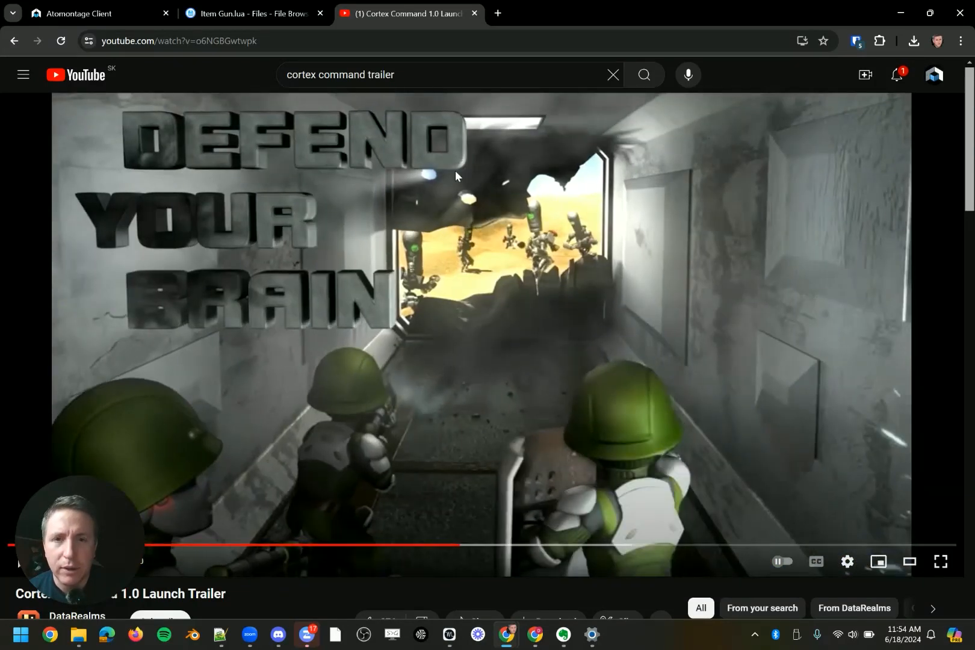
{"action": "mouse_move", "coordinate": [561, 162]}
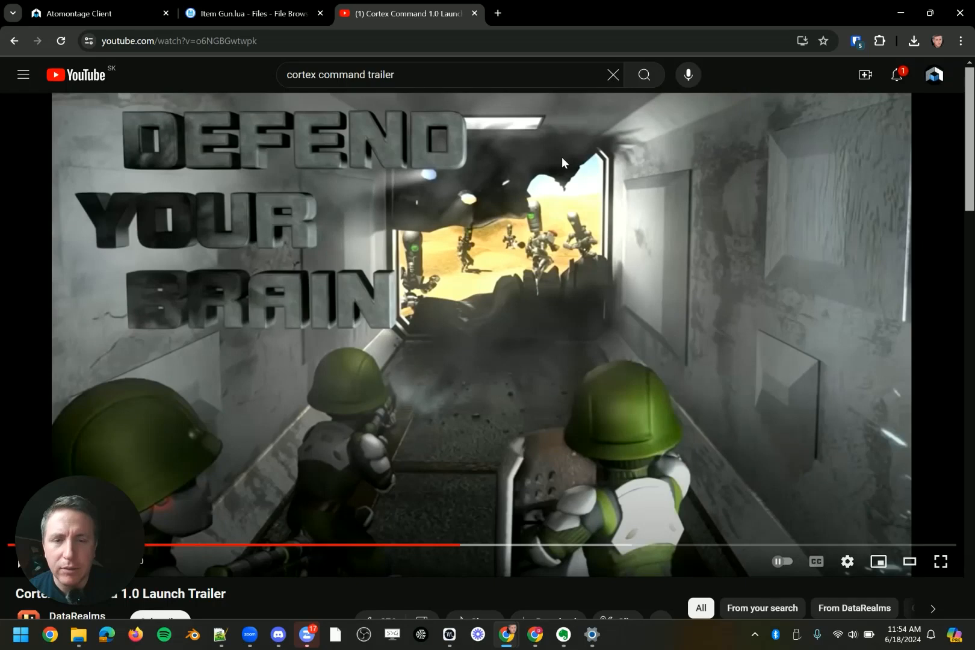
{"action": "mouse_move", "coordinate": [476, 557]}
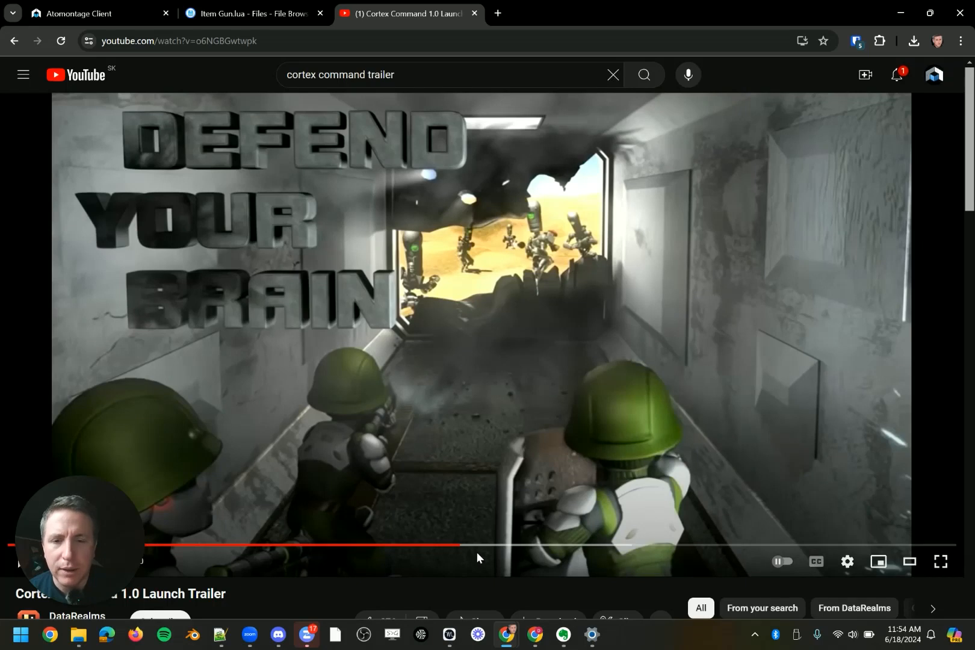
{"action": "mouse_move", "coordinate": [460, 546]}
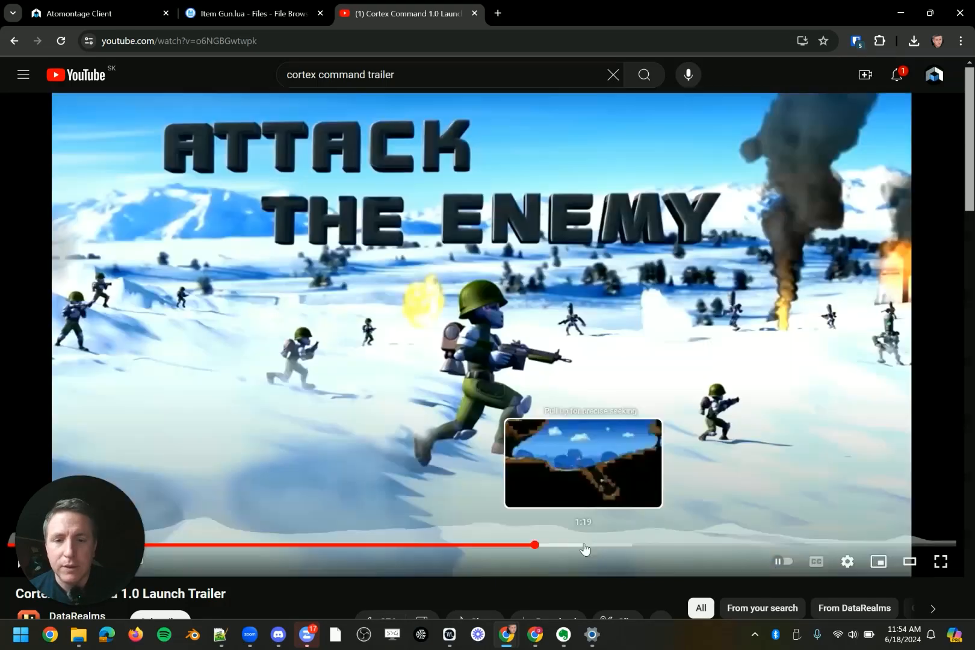
{"action": "mouse_move", "coordinate": [275, 395]}
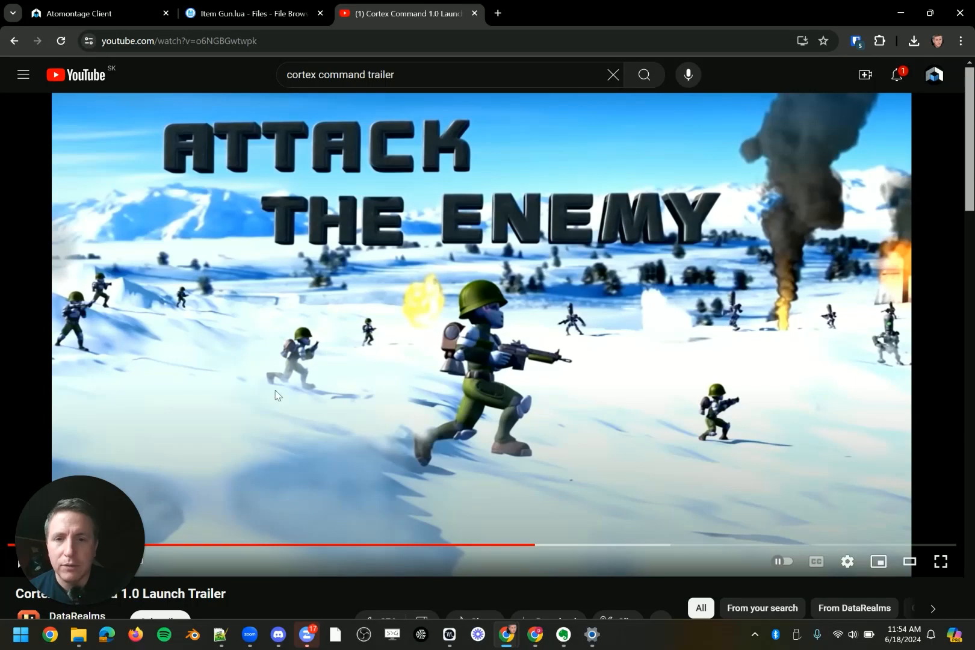
{"action": "mouse_move", "coordinate": [544, 353]}
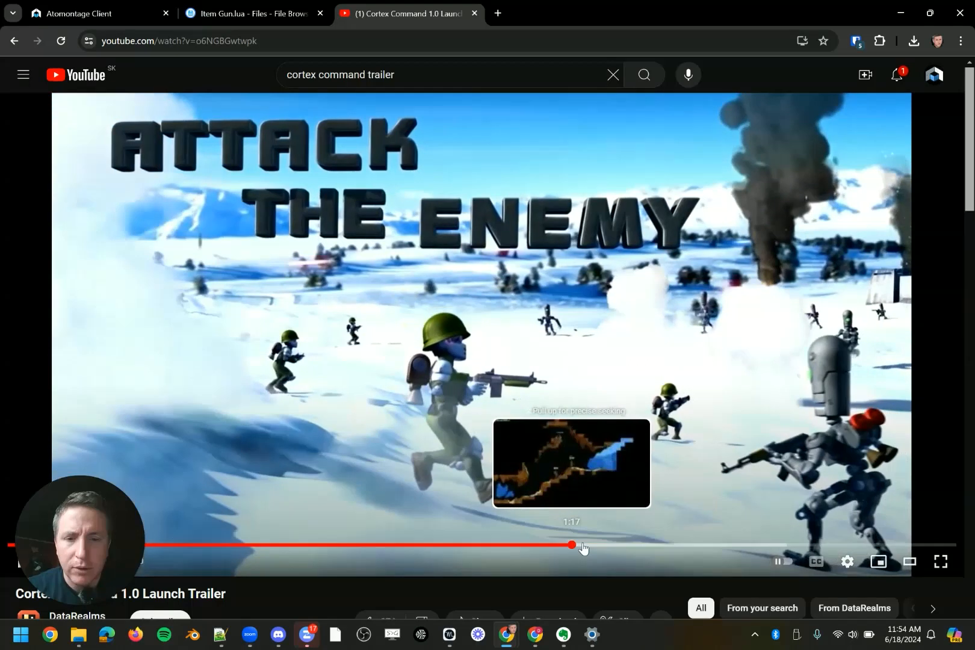
{"action": "left_click_drag", "start_coordinate": [570, 545], "coordinate": [661, 547]}
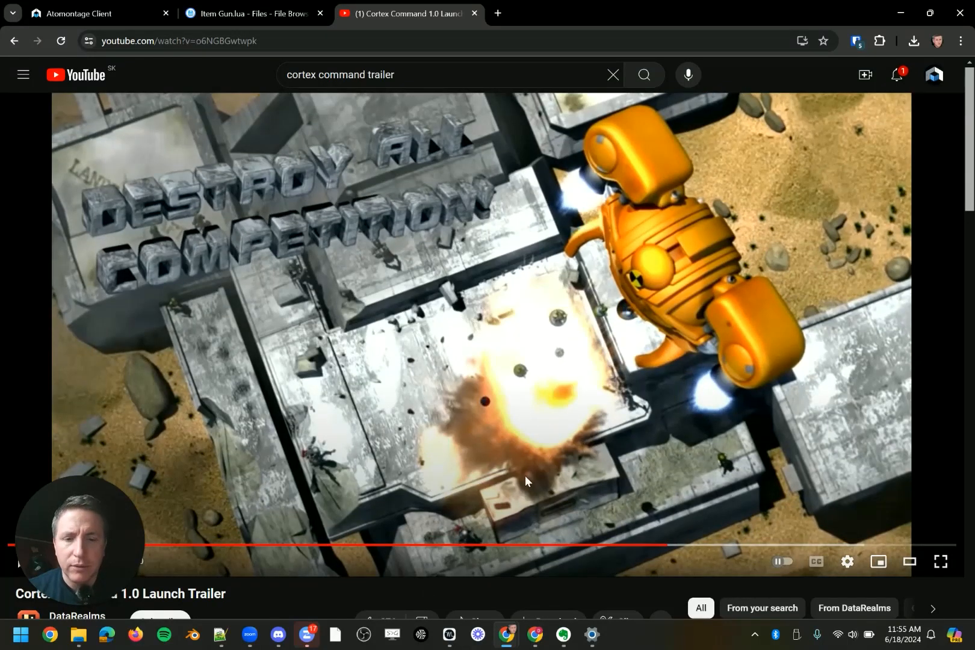
{"action": "mouse_move", "coordinate": [761, 373]}
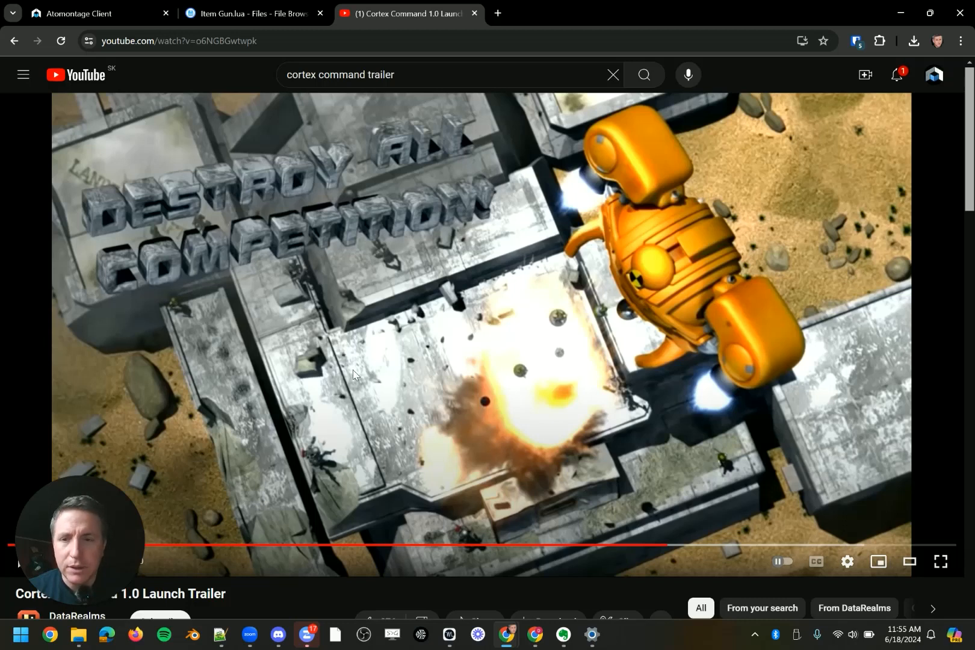
{"action": "mouse_move", "coordinate": [632, 307]}
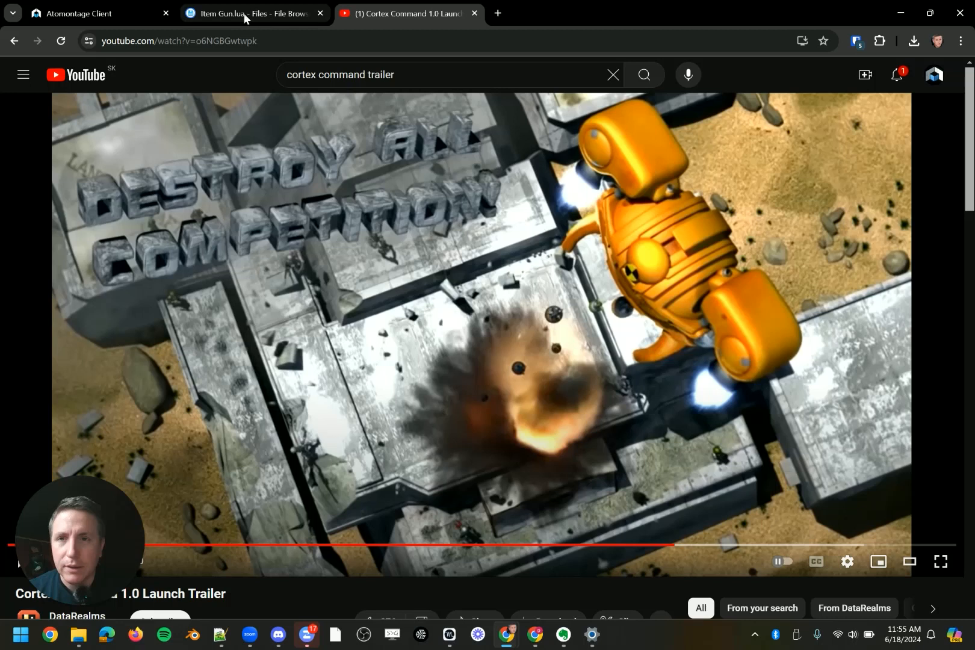
{"action": "mouse_move", "coordinate": [243, 13]}
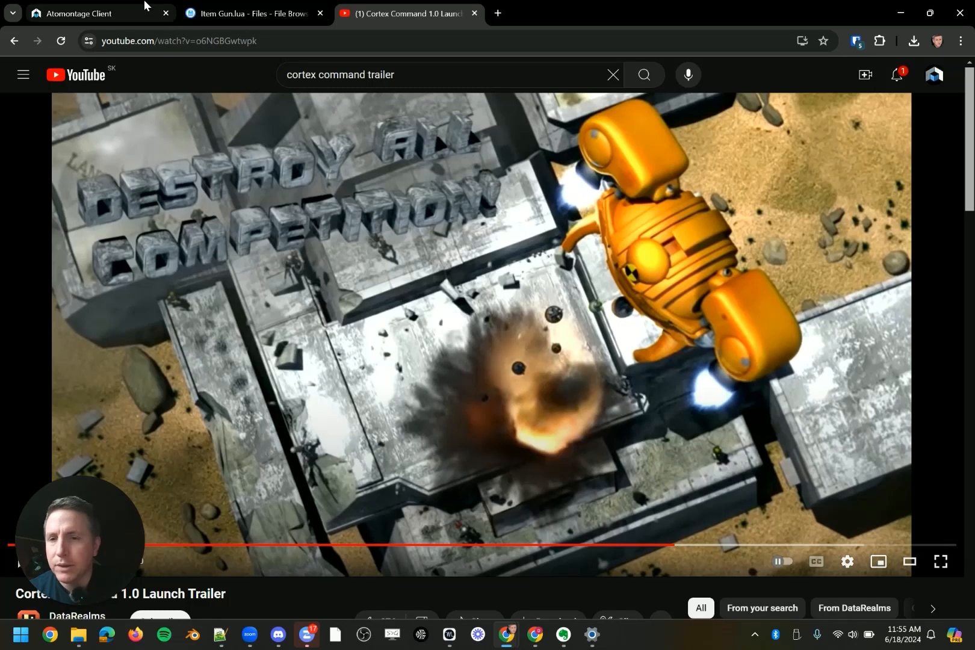
{"action": "left_click", "coordinate": [248, 13]}
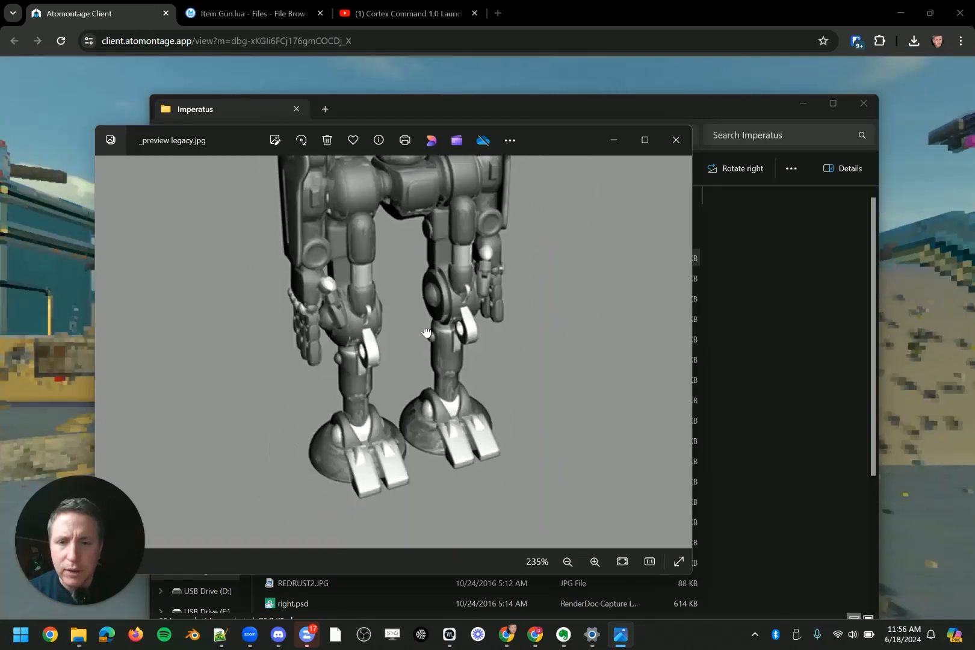
{"action": "left_click", "coordinate": [676, 140]}
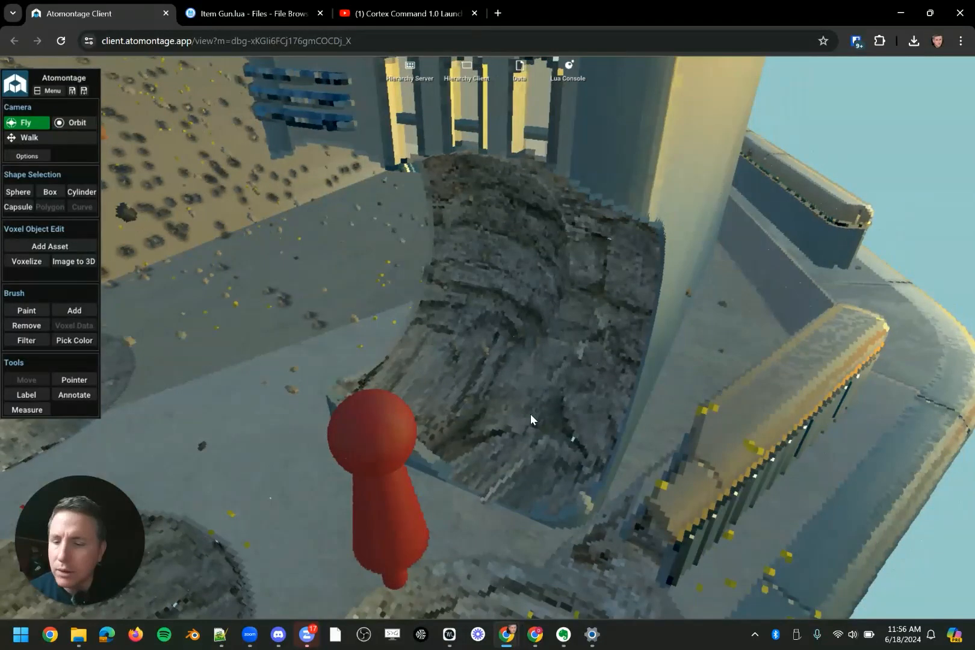
- Enter the voxel scene in first-person play, take the gun and blast two holes in the teal wall
{"action": "left_click", "coordinate": [530, 416]}
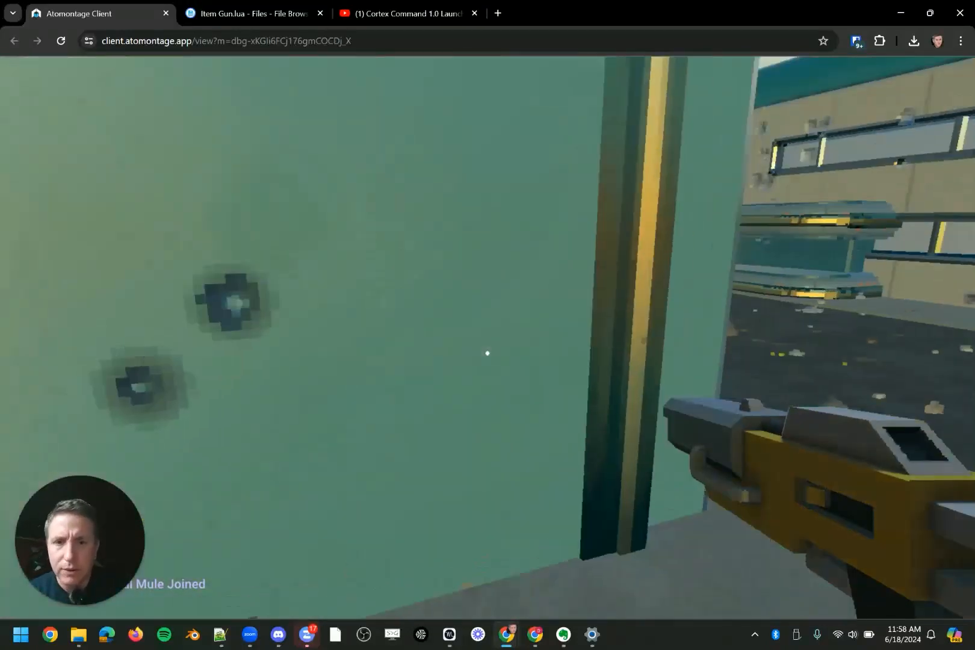
- Walk to the rooftop and view the large voxel robot skeleton figures
{"action": "left_click", "coordinate": [487, 353]}
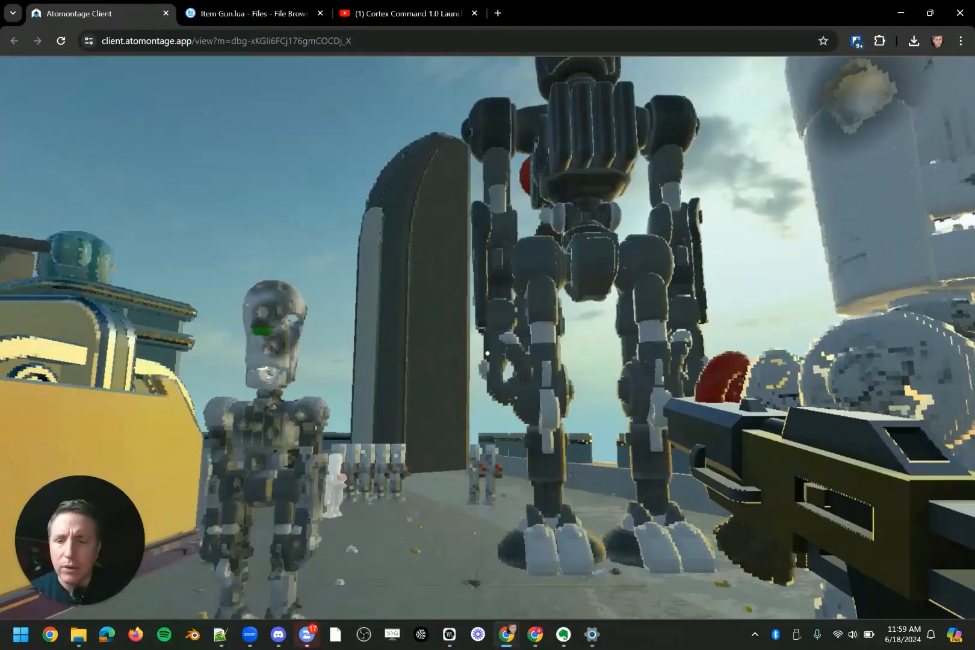
- Multiply doPistolShot's holeDiam by 0.5 in Item Gun.lua, then return to the running game
{"action": "left_click", "coordinate": [248, 13]}
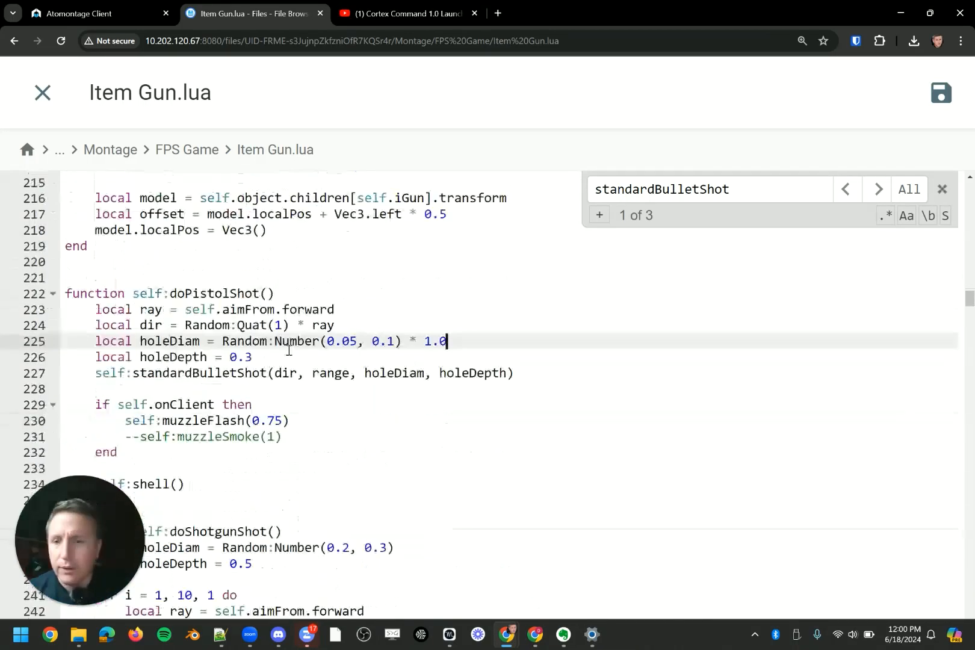
{"action": "scroll", "scroll_direction": "down", "scroll_amount": 3}
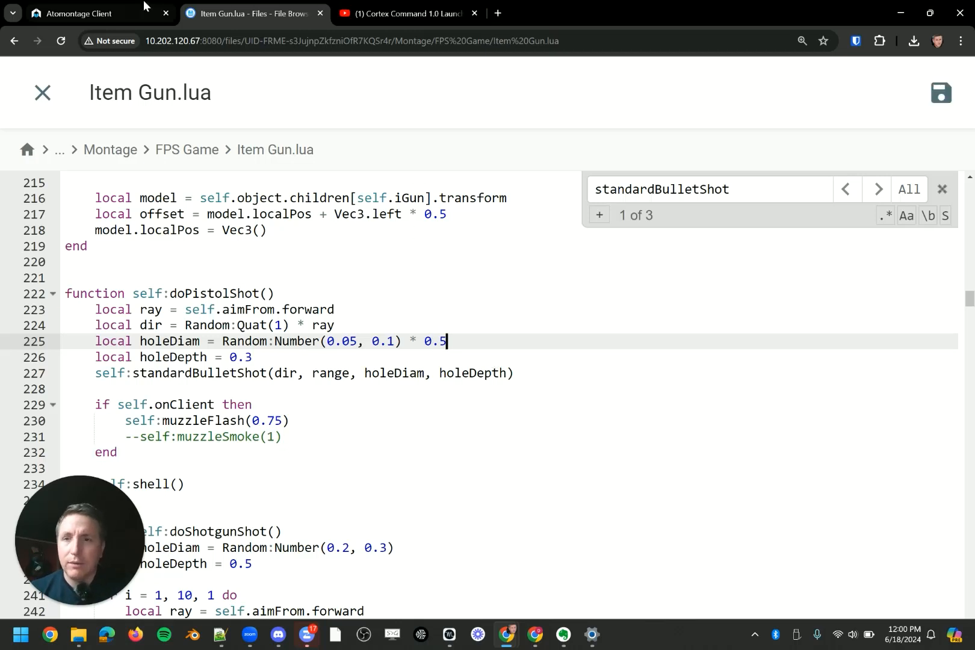
{"action": "left_click", "coordinate": [93, 13]}
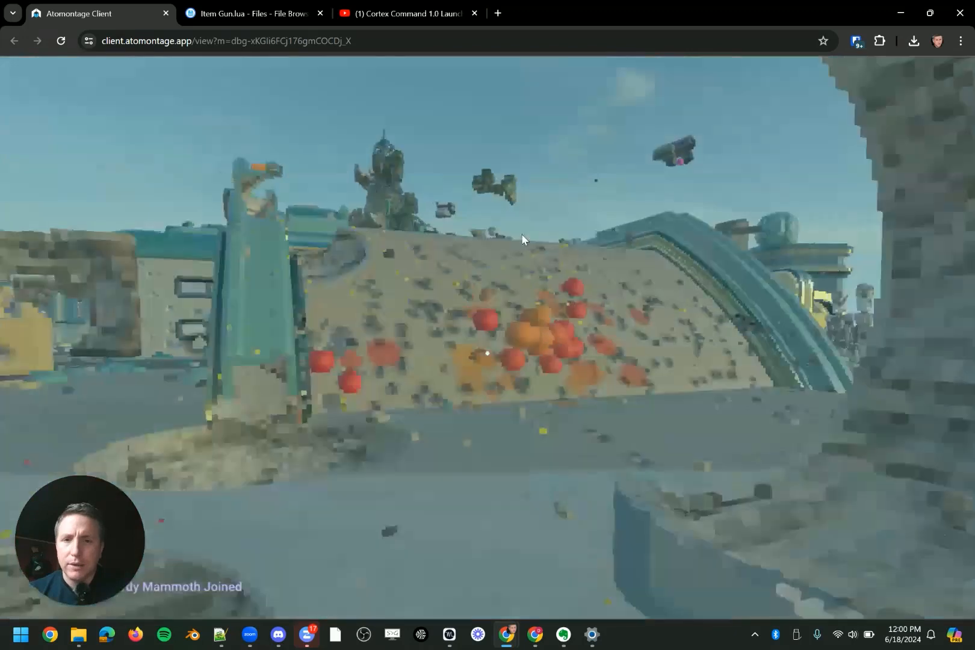